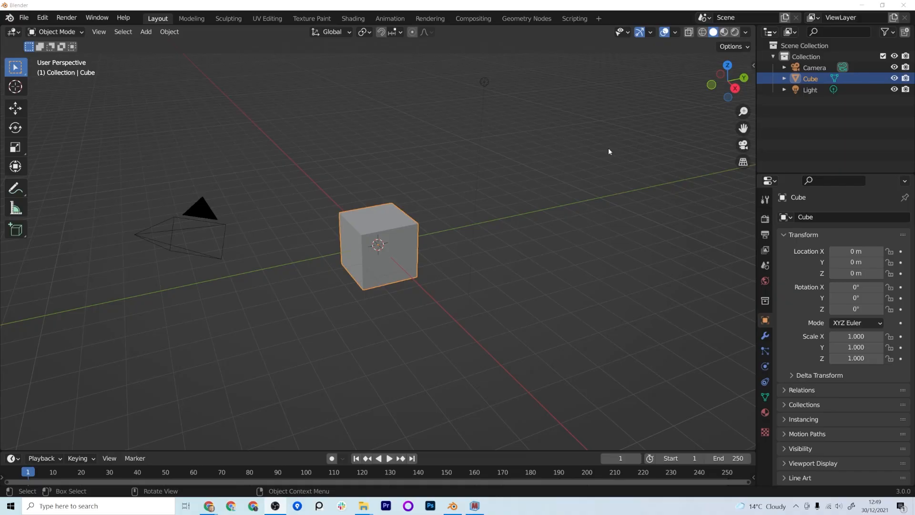
Step: Open Blender's Edit menu to reach the Preferences entry
{"action": "left_click", "coordinate": [42, 17]}
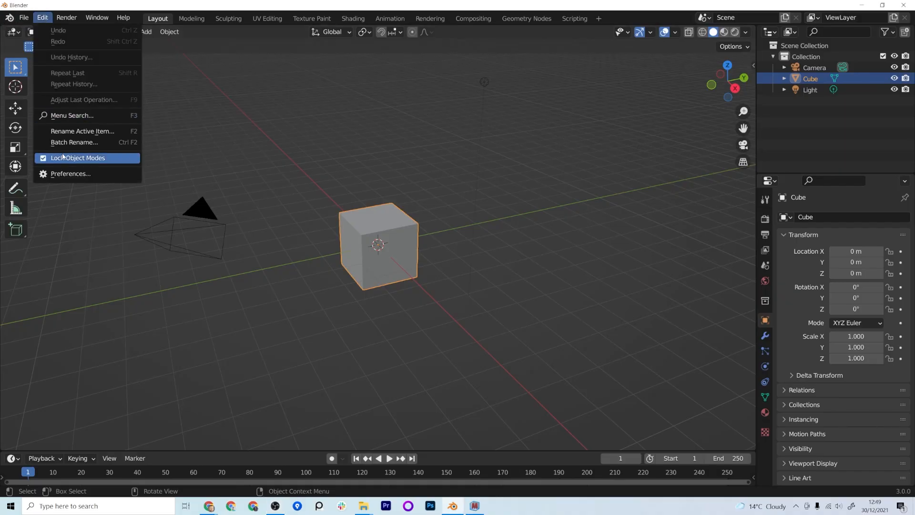
Step: Show the Save & Load preferences with Auto Save on and a 2-minute timer
{"action": "left_click", "coordinate": [69, 173]}
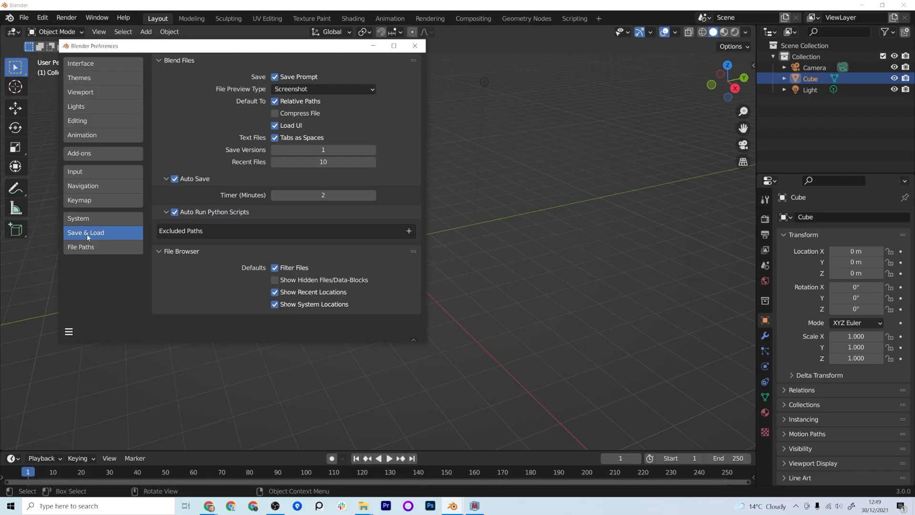
{"action": "mouse_move", "coordinate": [204, 185]}
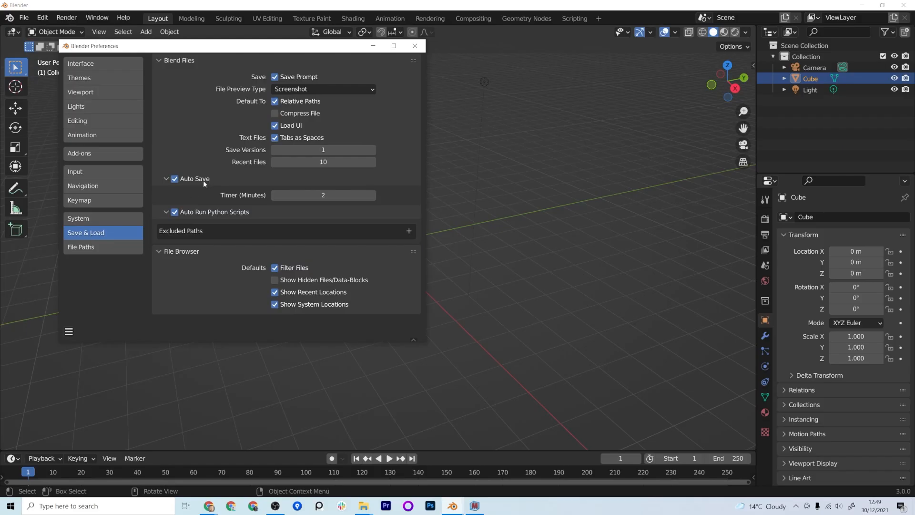
{"action": "mouse_move", "coordinate": [323, 194]}
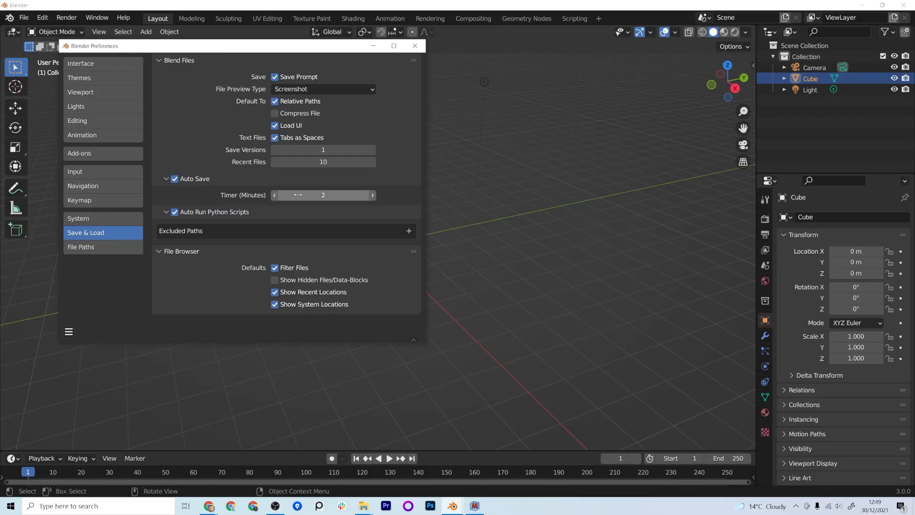
{"action": "mouse_move", "coordinate": [322, 195]}
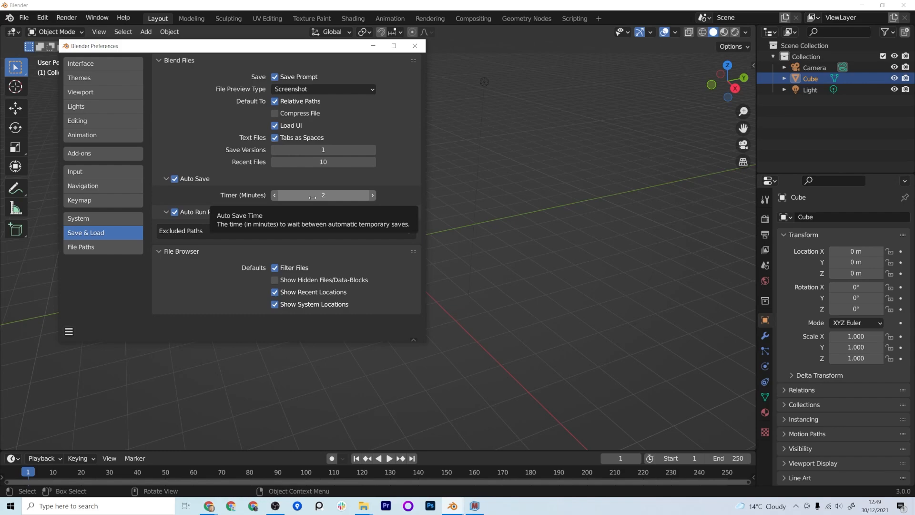
{"action": "mouse_move", "coordinate": [127, 301]}
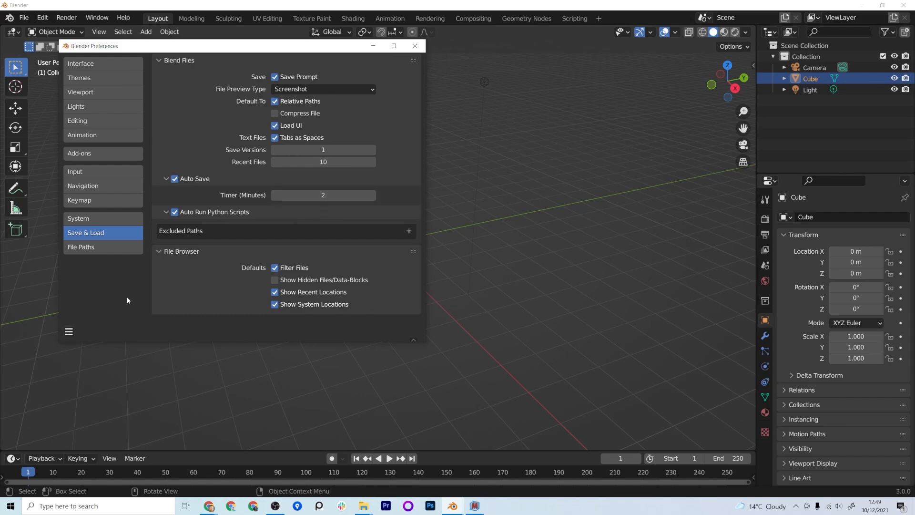
{"action": "left_click", "coordinate": [69, 332]}
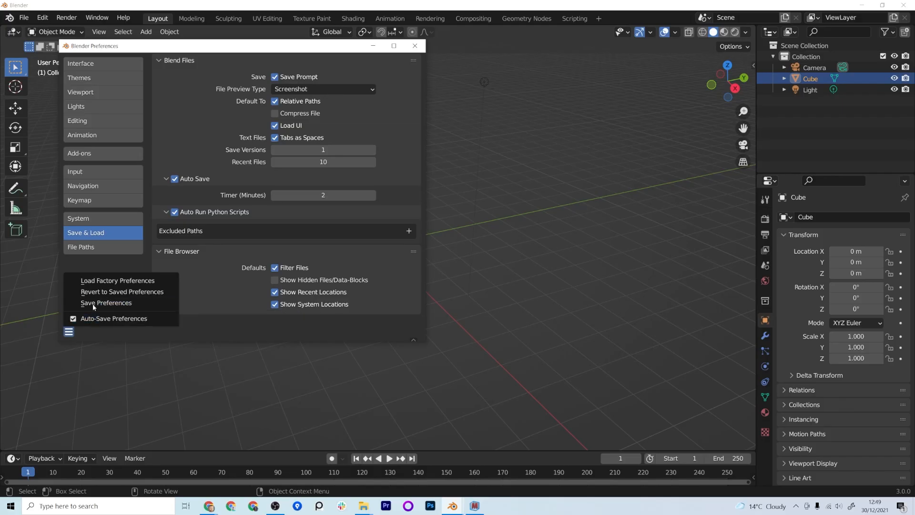
{"action": "mouse_move", "coordinate": [422, 46]}
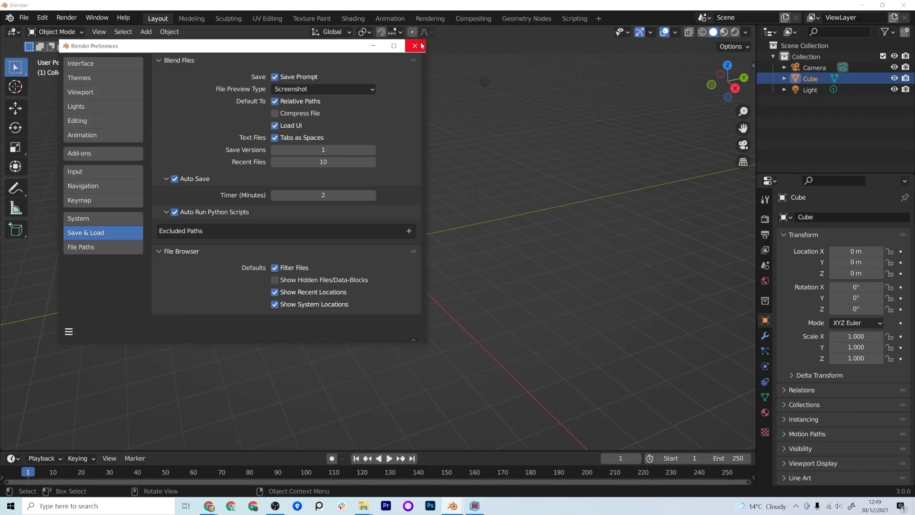
Step: Close Preferences and recover 3428_autosave.blend via File > Recover > Auto Save
{"action": "left_click", "coordinate": [414, 46]}
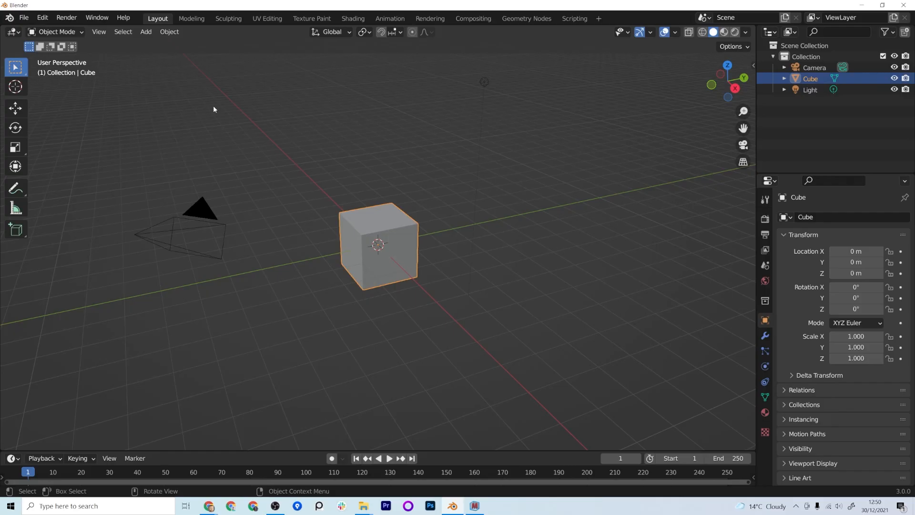
{"action": "left_click", "coordinate": [30, 18]}
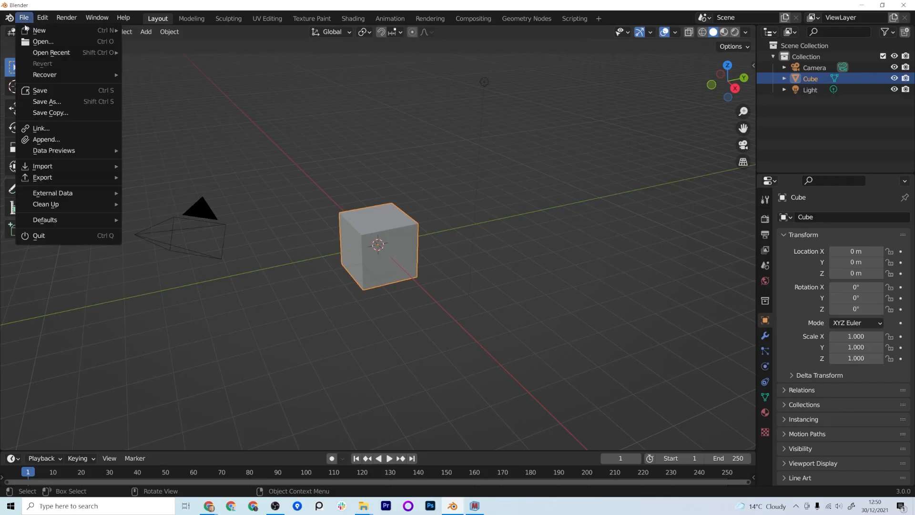
{"action": "mouse_move", "coordinate": [45, 74]}
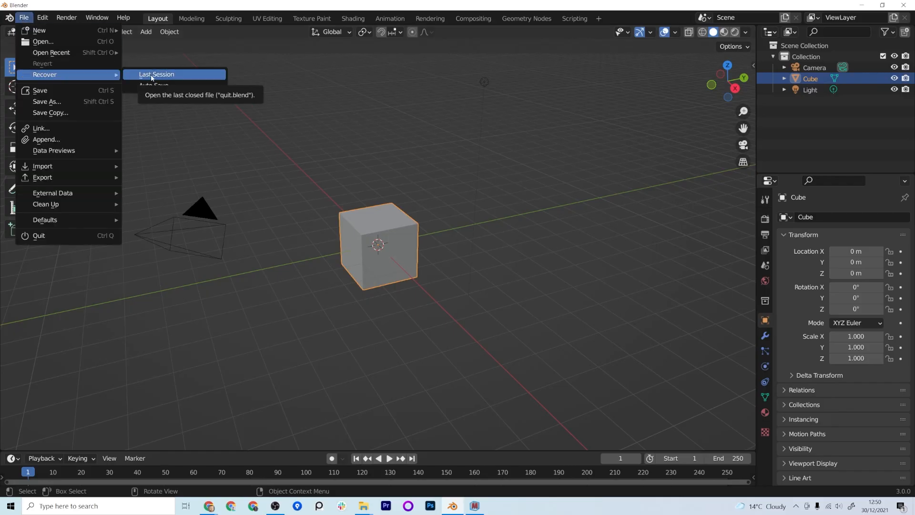
{"action": "left_click", "coordinate": [154, 85]}
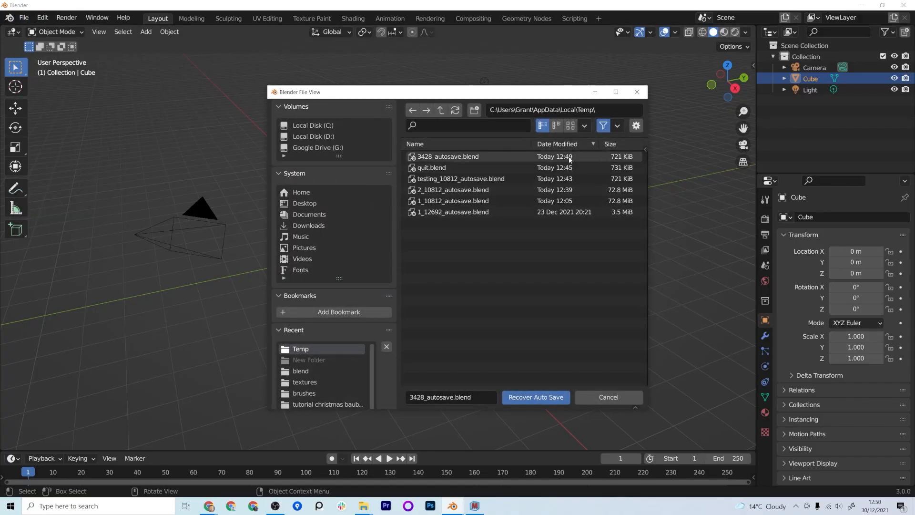
{"action": "mouse_move", "coordinate": [555, 402]}
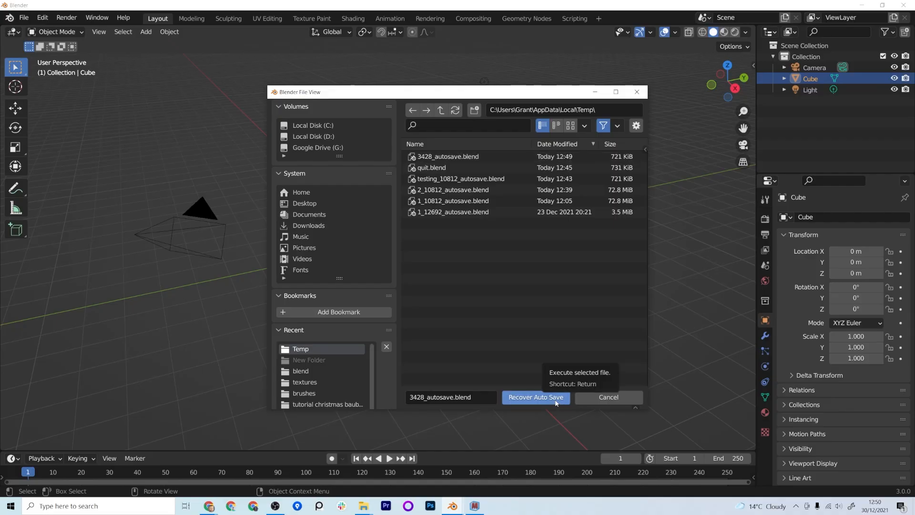
{"action": "left_click", "coordinate": [535, 397]}
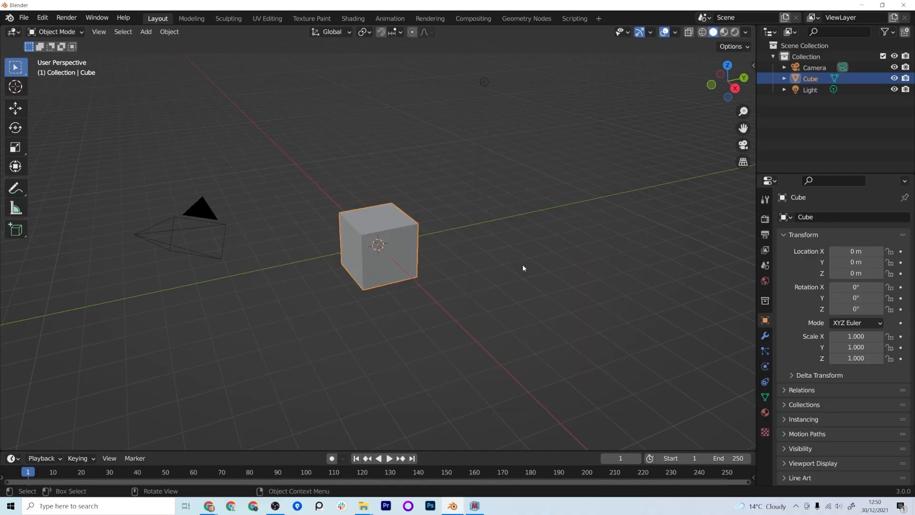
{"action": "mouse_move", "coordinate": [524, 286]}
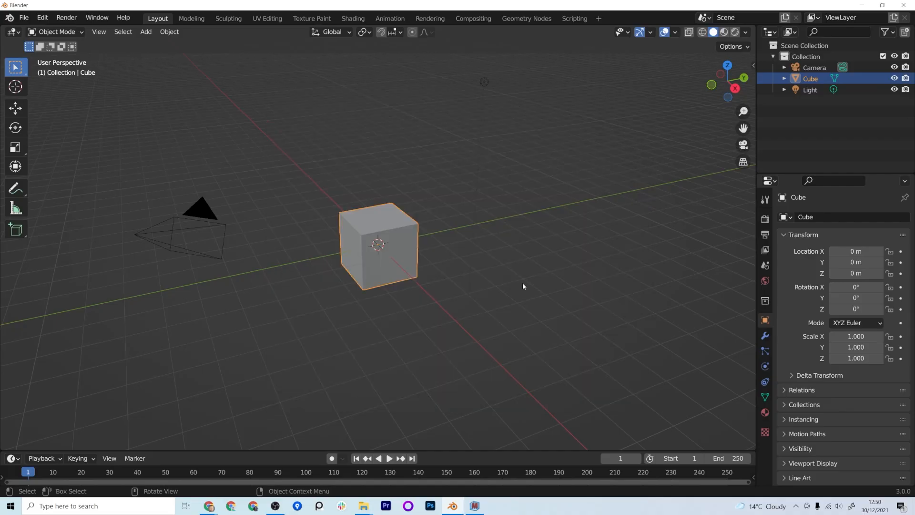